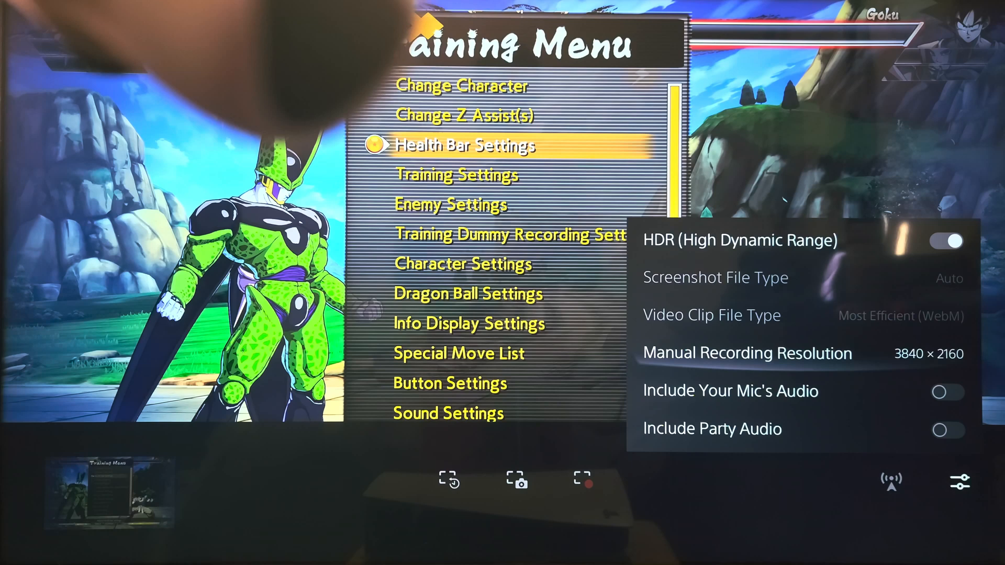
Keep the Most Efficient (WebM) clip file type, then go to the captures media gallery
left_click(747, 352)
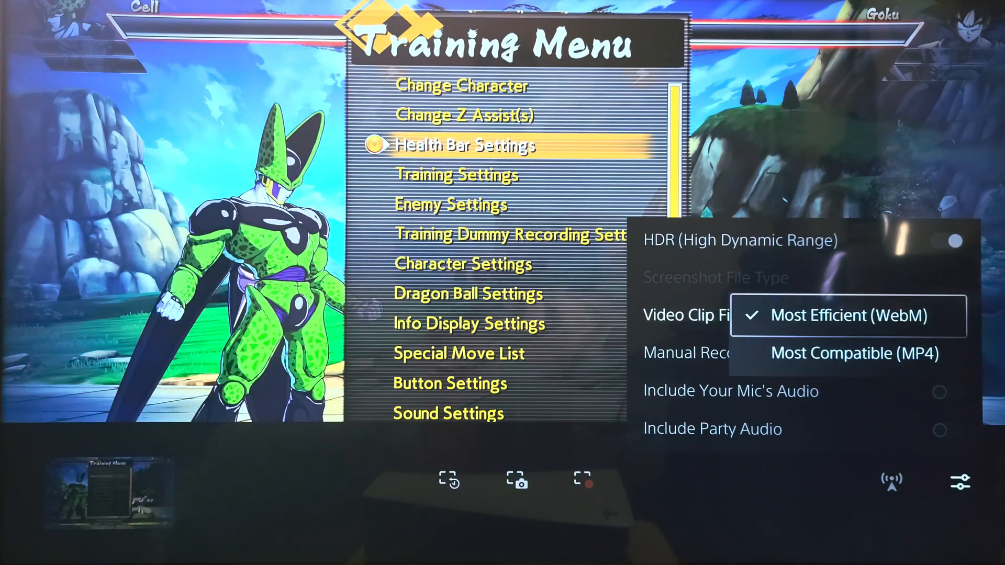
left_click(819, 315)
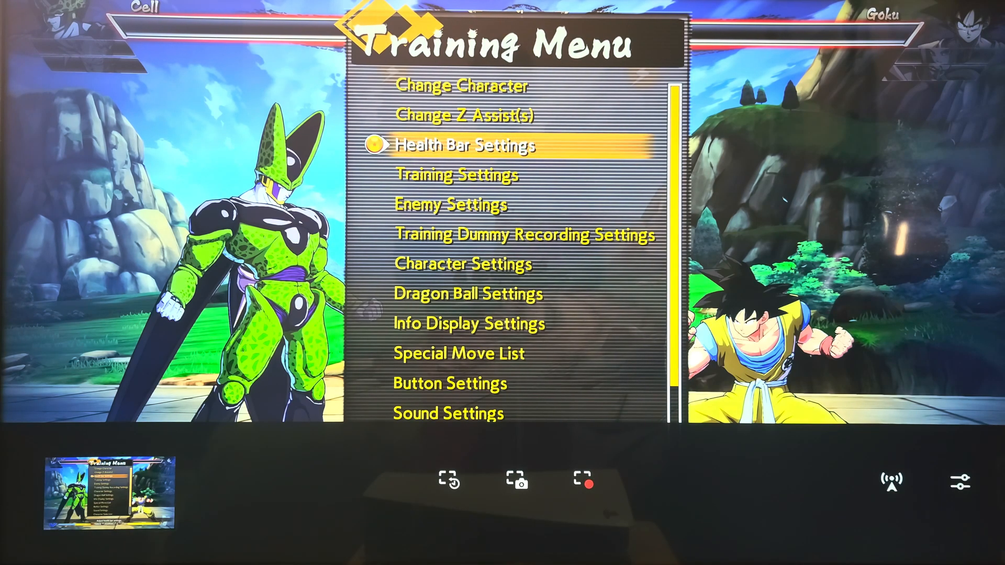
left_click(517, 481)
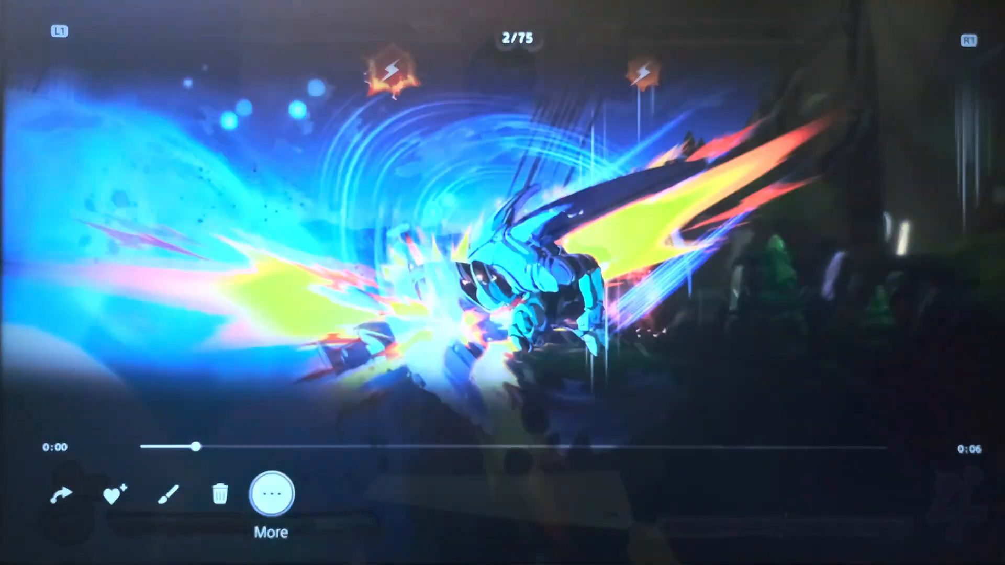
Copy the gameplay clip to the USB drive via the clip's More actions
left_click(270, 495)
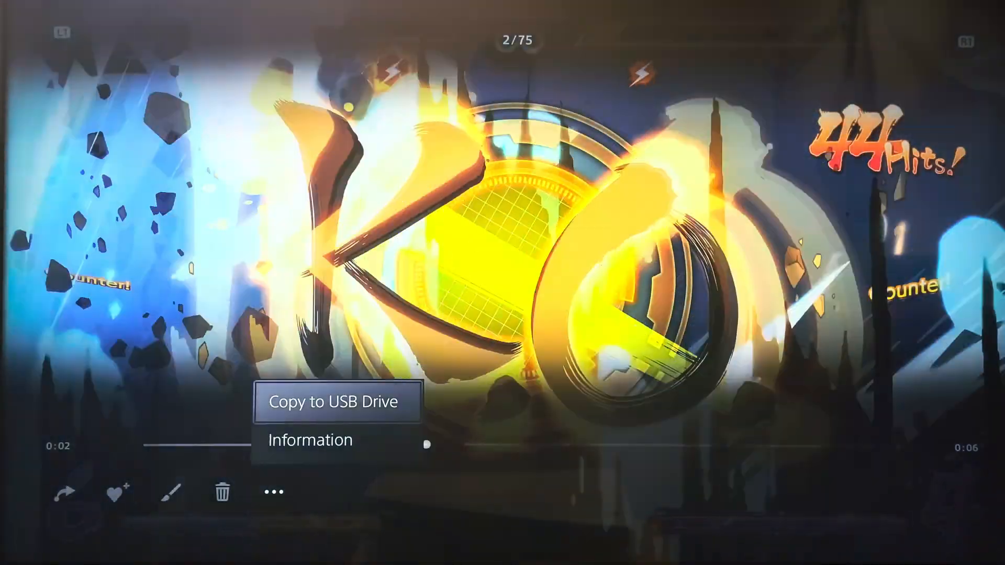
left_click(336, 402)
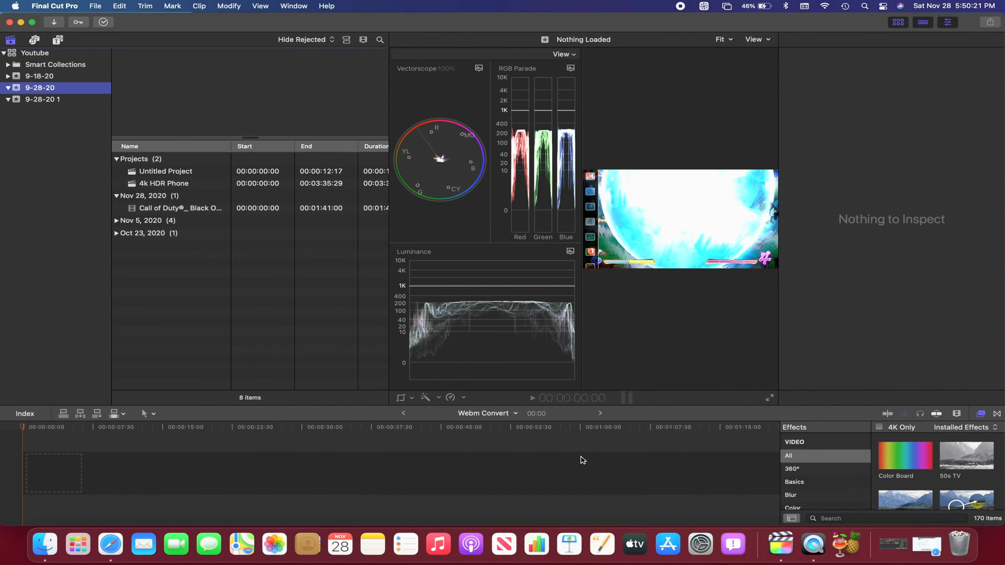
mouse_move(190, 45)
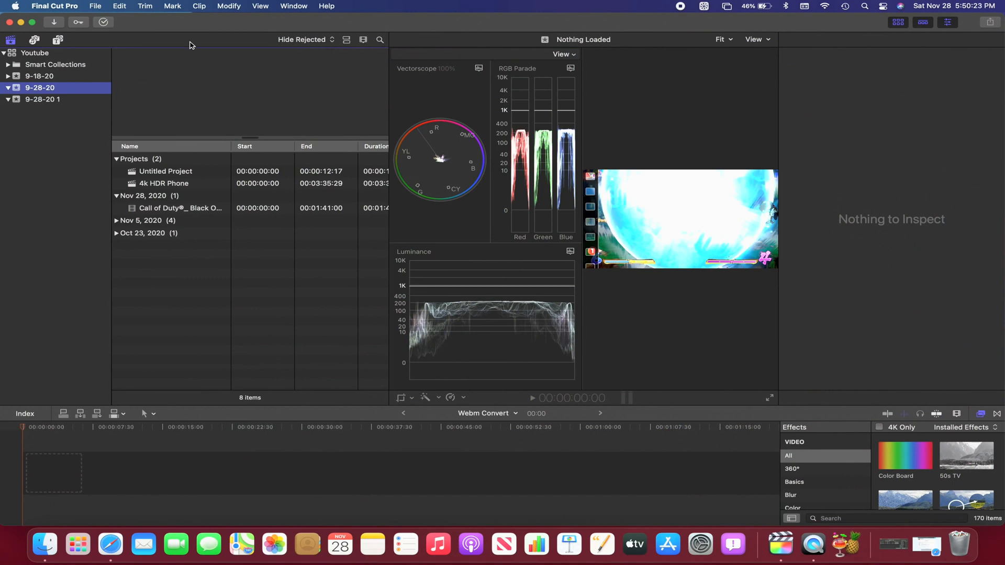
left_click(96, 6)
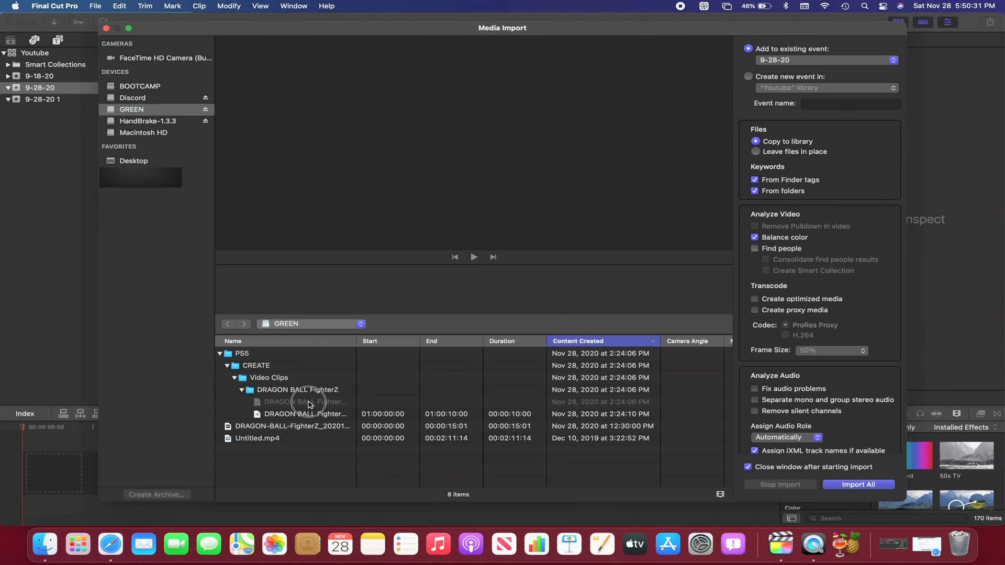
mouse_move(318, 399)
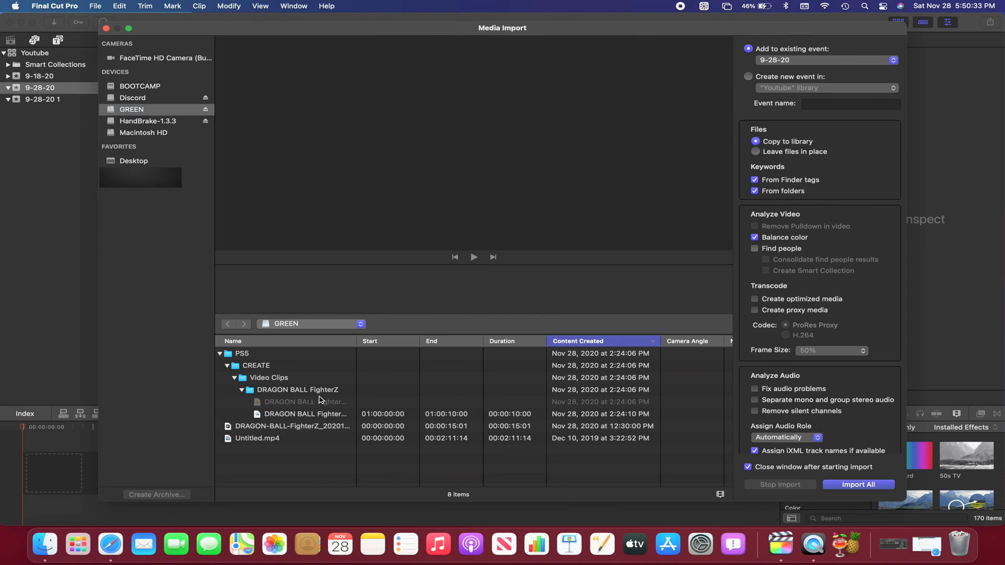
left_click(305, 414)
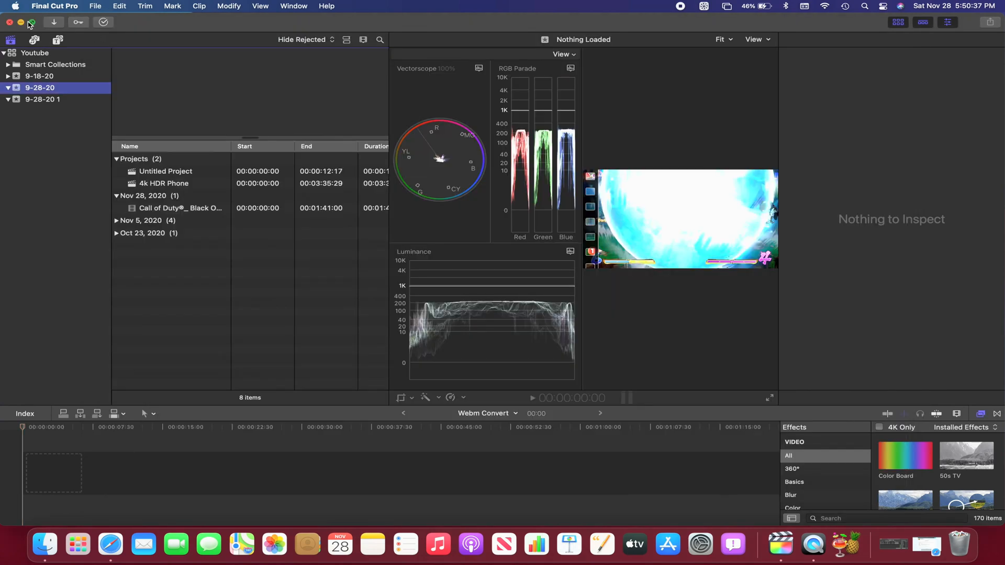
Put Final Cut Pro away and bring up the HandBrake download page in Safari
left_click(121, 526)
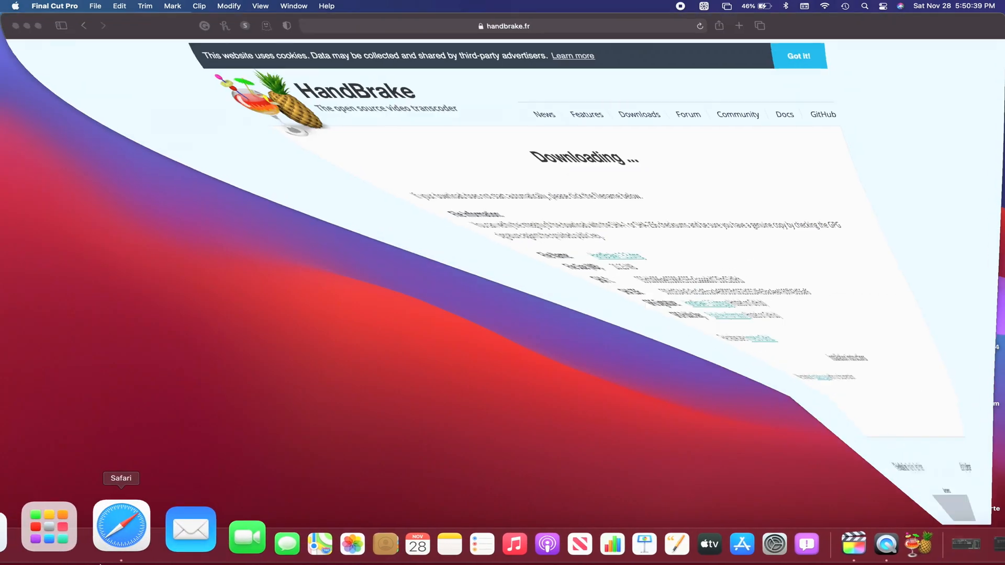
left_click(122, 526)
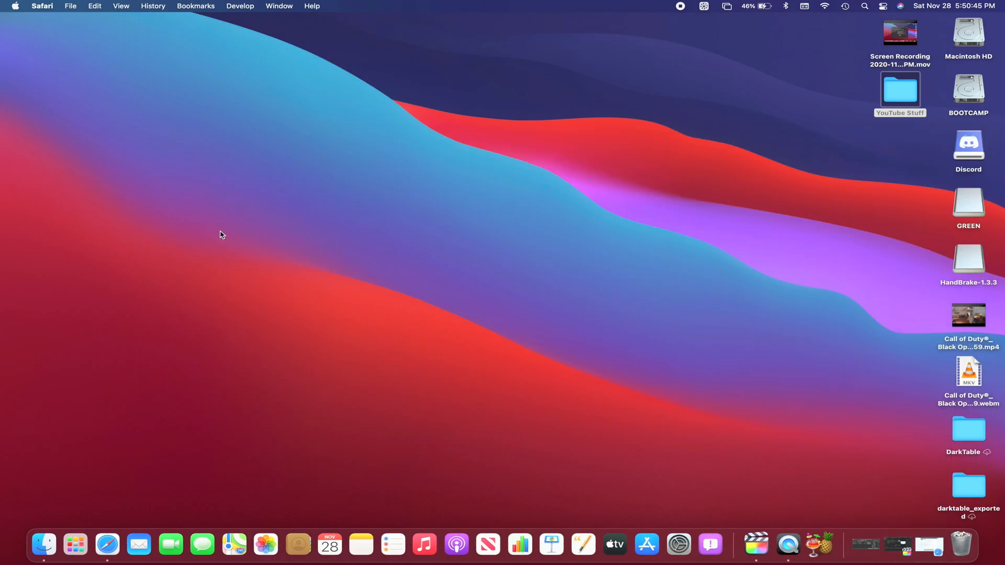
mouse_move(742, 473)
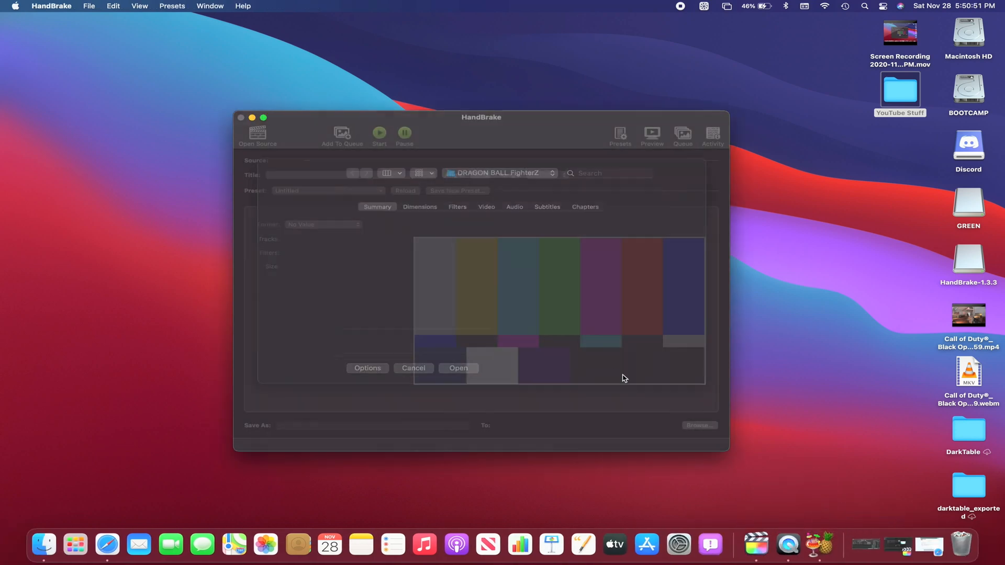
Choose the DRAGON BALL FighterZ .webm on the GREEN drive as HandBrake's source
left_click(257, 135)
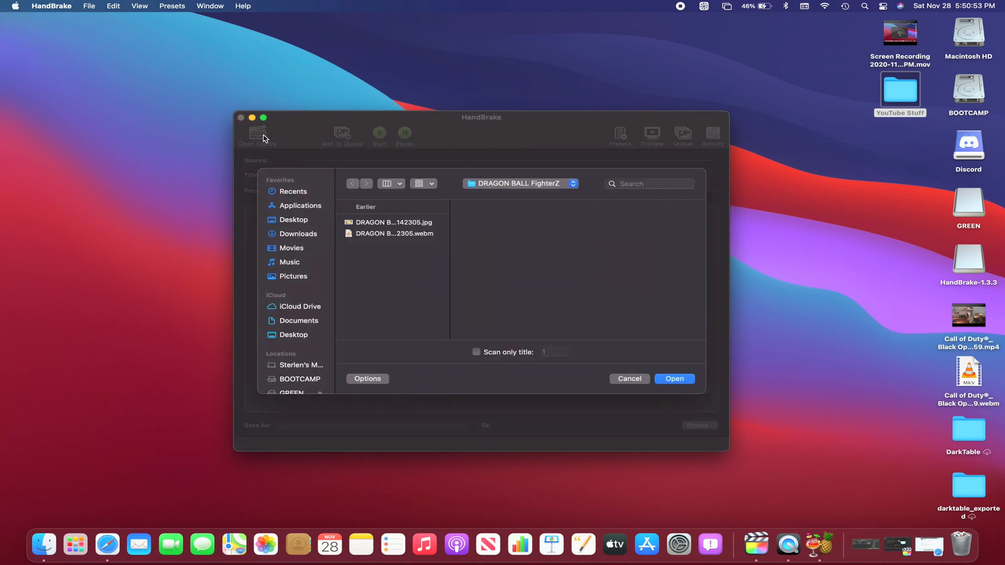
scroll("down", 3)
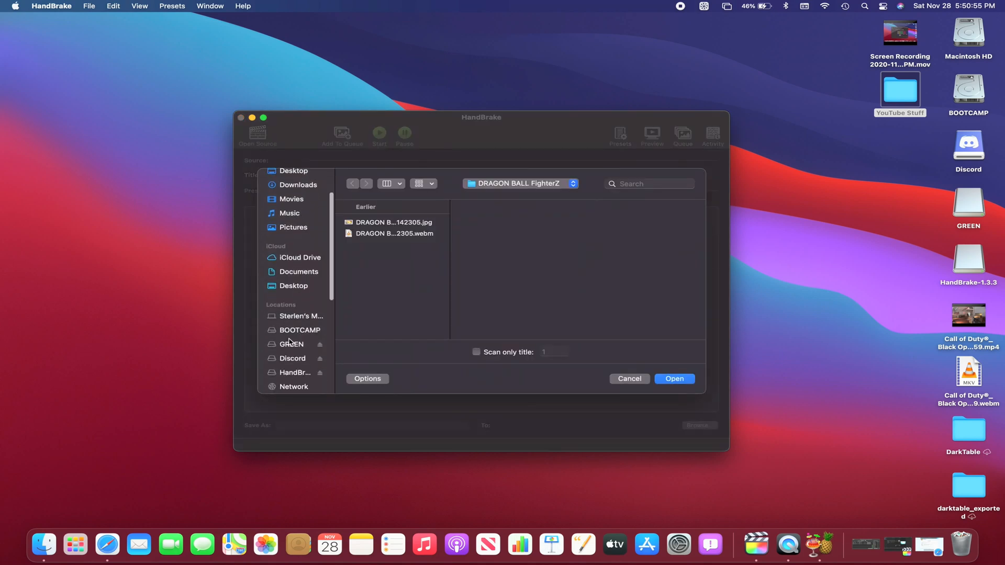
left_click(292, 344)
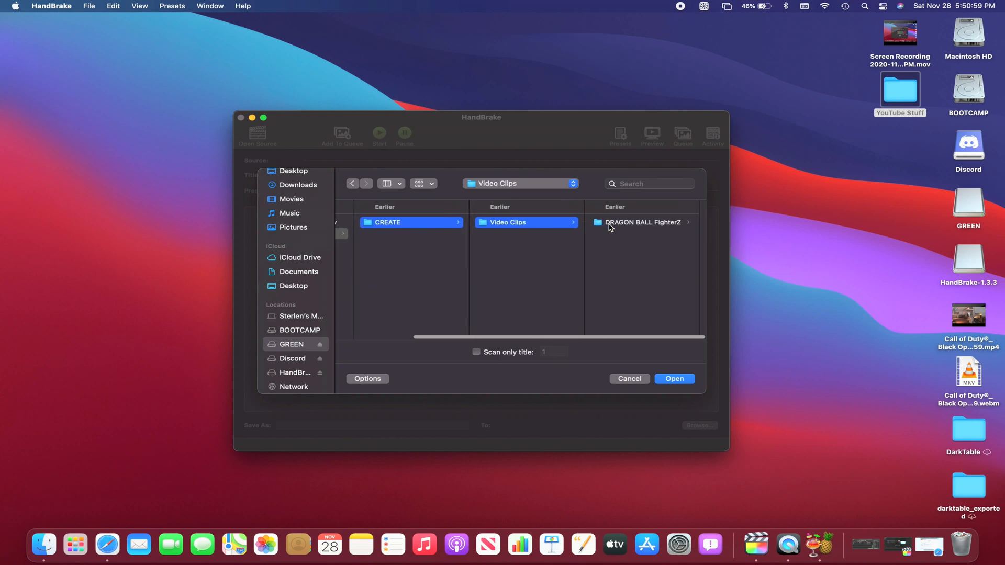
left_click(642, 222)
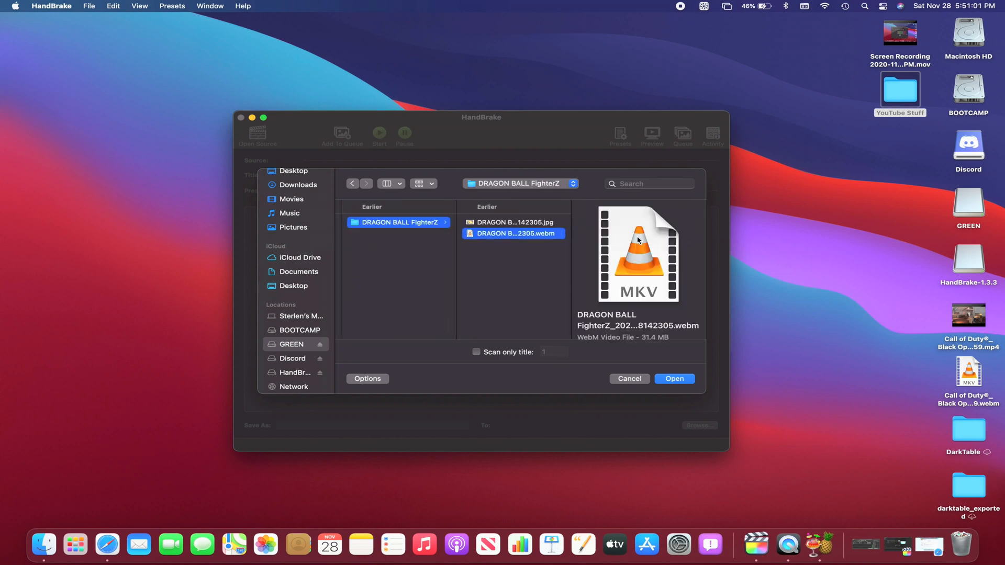
left_click(673, 378)
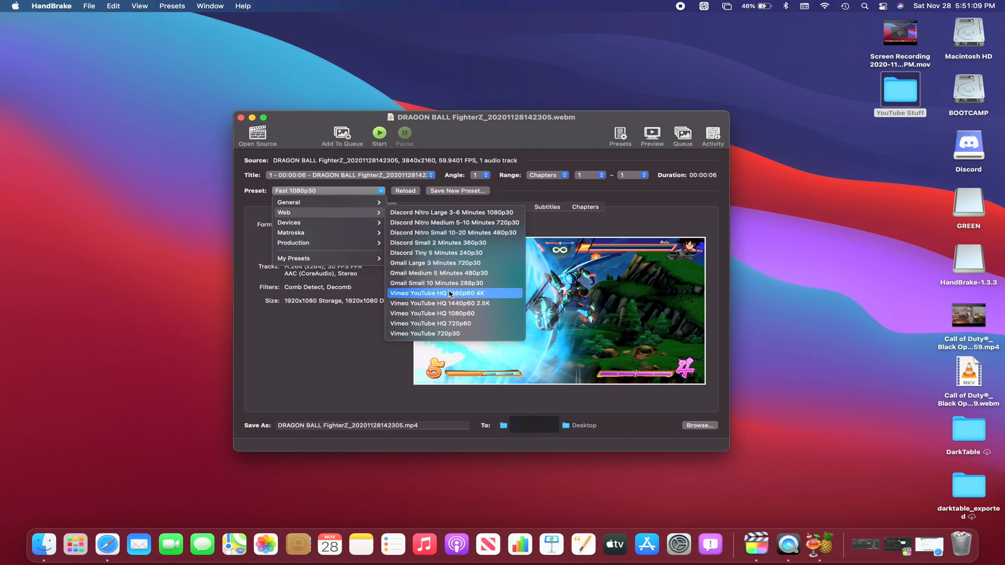
Apply the Vimeo YouTube HQ 2160p60 4K preset and start encoding to MP4
left_click(453, 293)
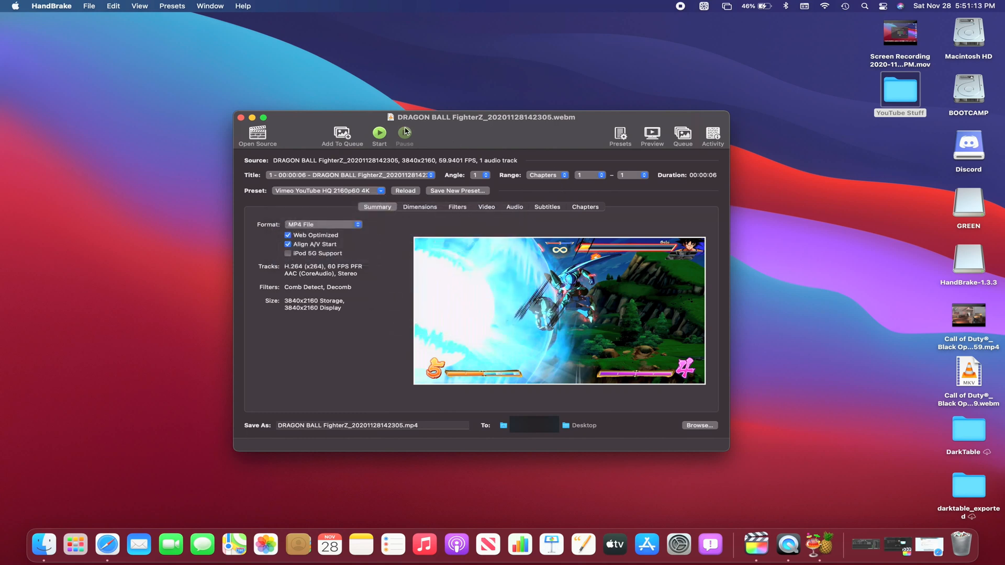
left_click(379, 135)
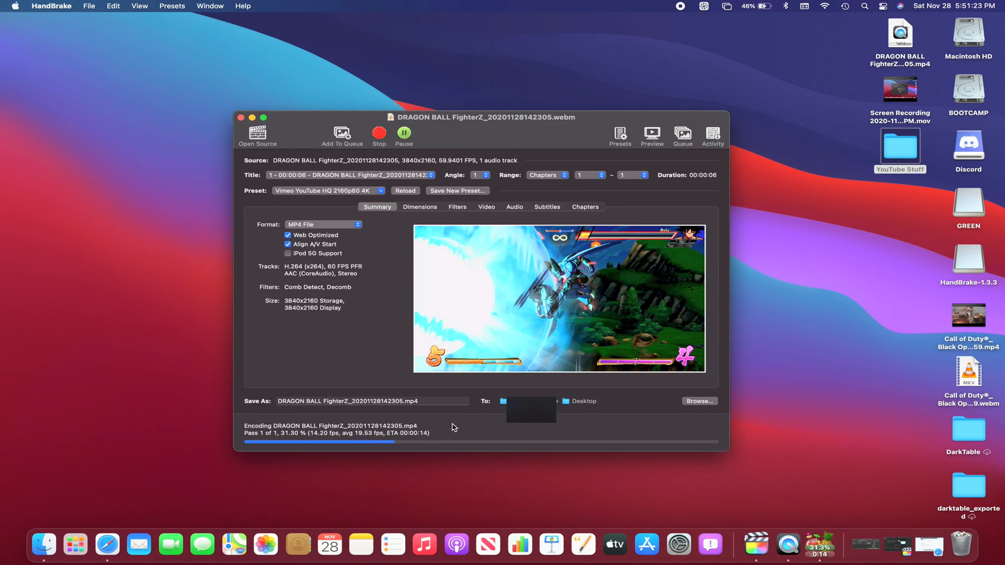
mouse_move(390, 404)
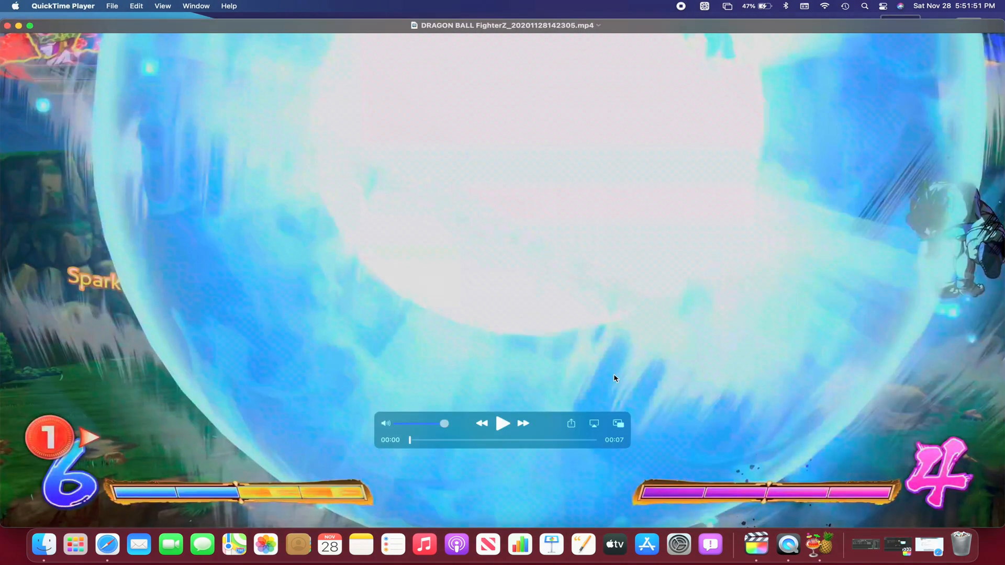
mouse_move(503, 433)
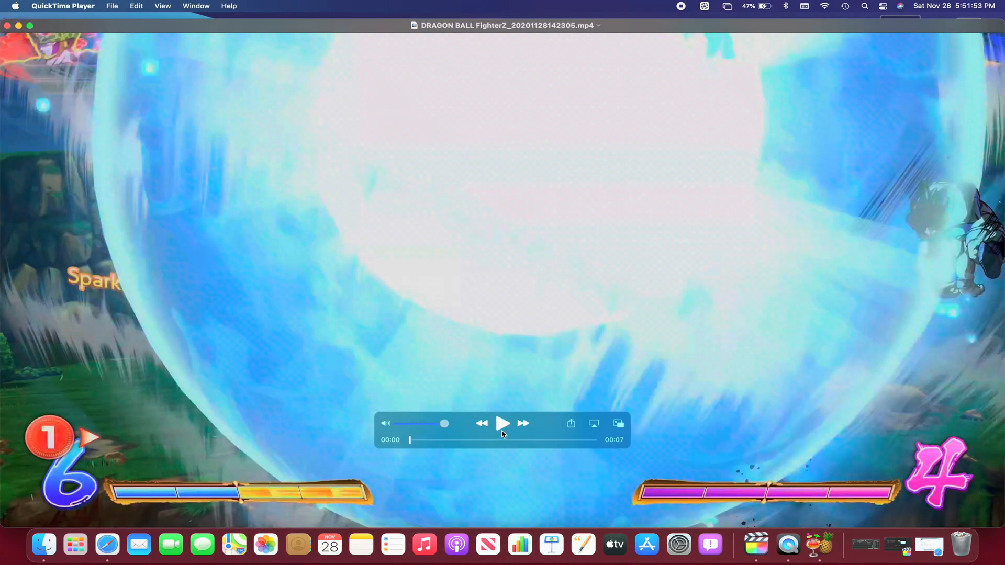
Play the converted DRAGON BALL FighterZ MP4 through in QuickTime Player
left_click(503, 423)
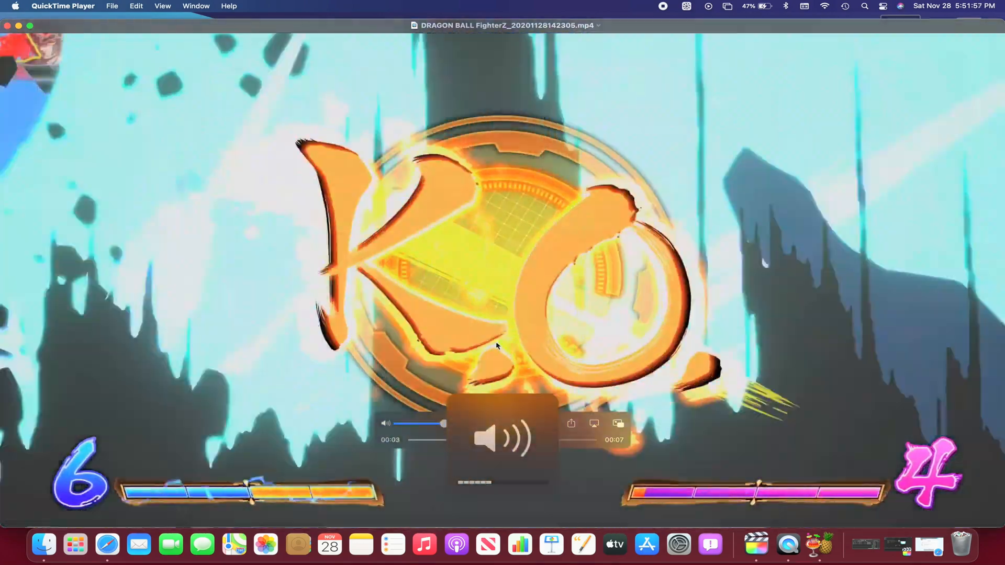
left_click(504, 423)
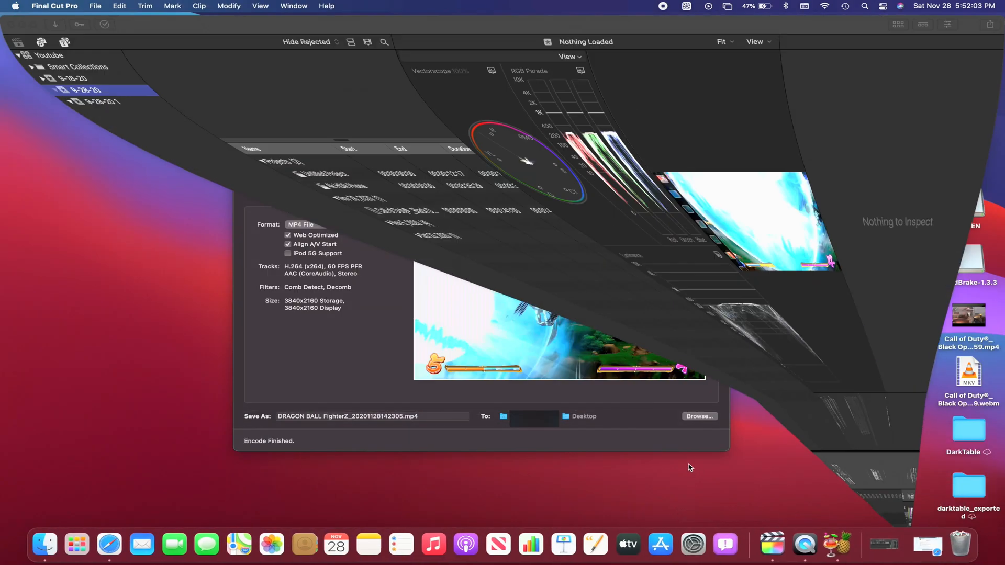
Import the DRAGON BALL FighterZ MP4 from the Desktop into the 9-28-20 event
left_click(95, 6)
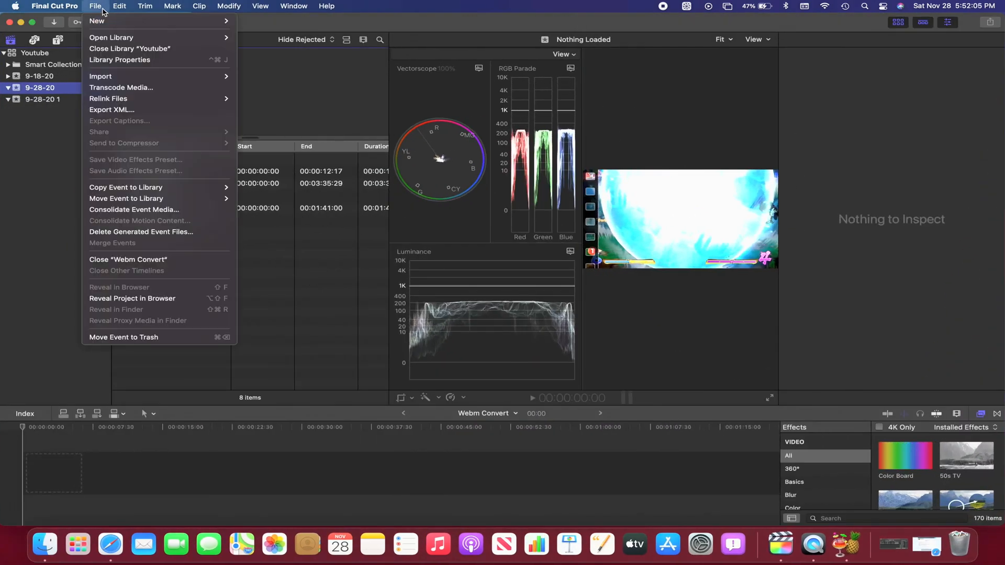
mouse_move(101, 76)
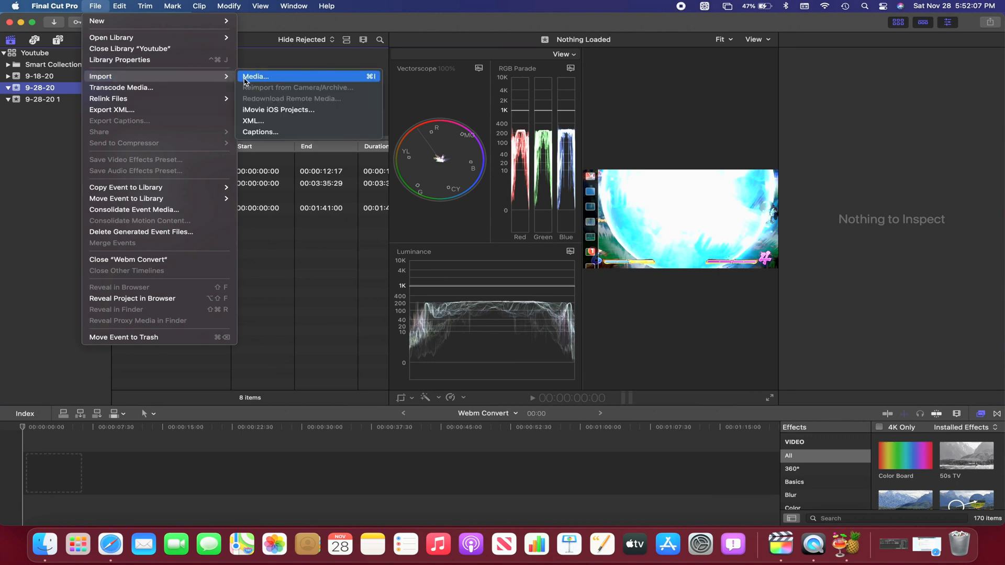
left_click(255, 77)
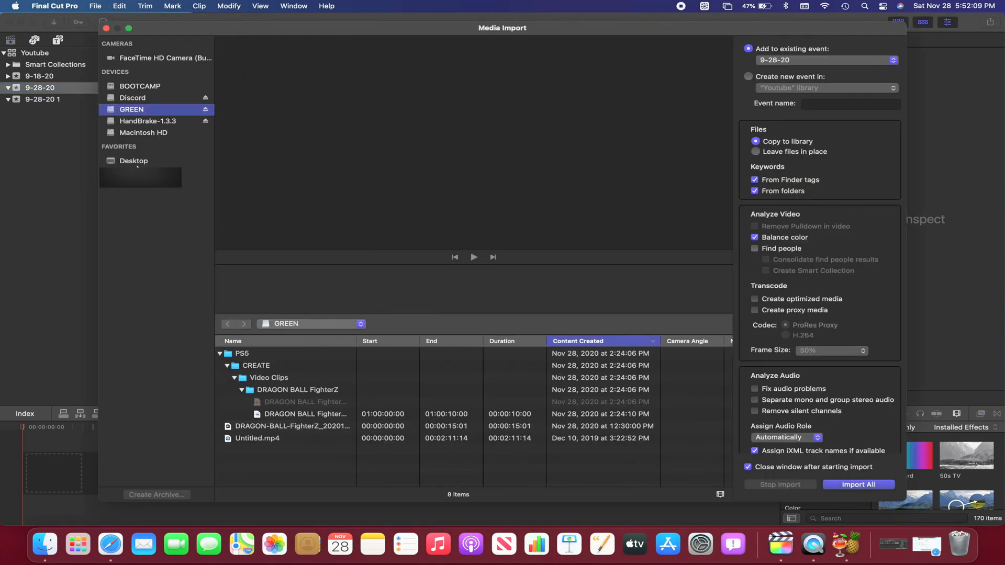
left_click(133, 161)
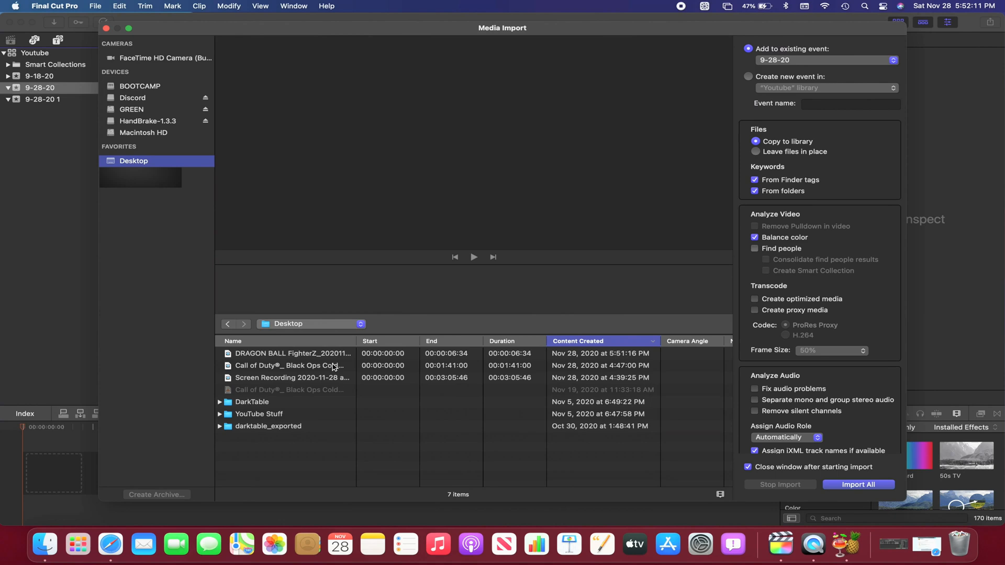
left_click(292, 353)
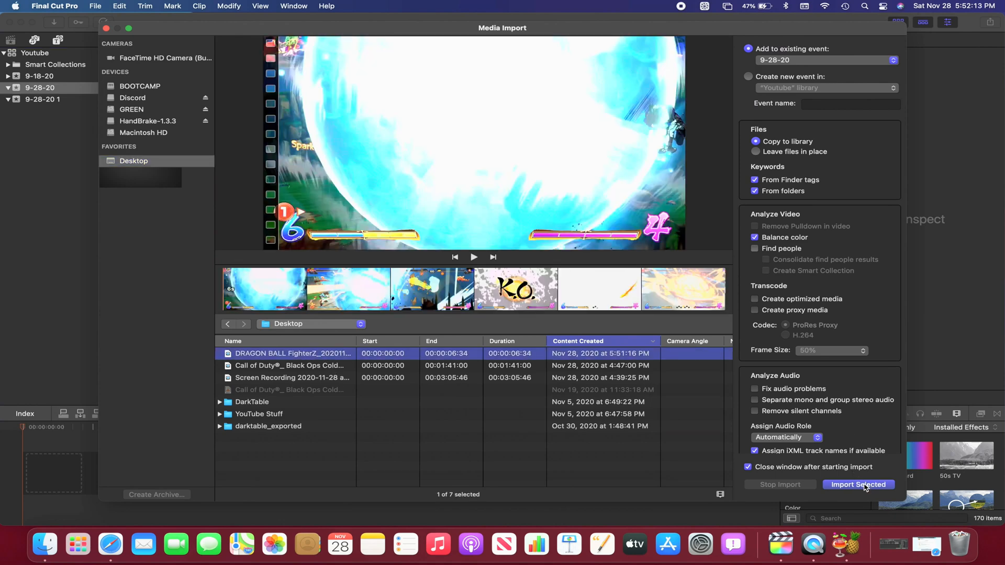
left_click(858, 485)
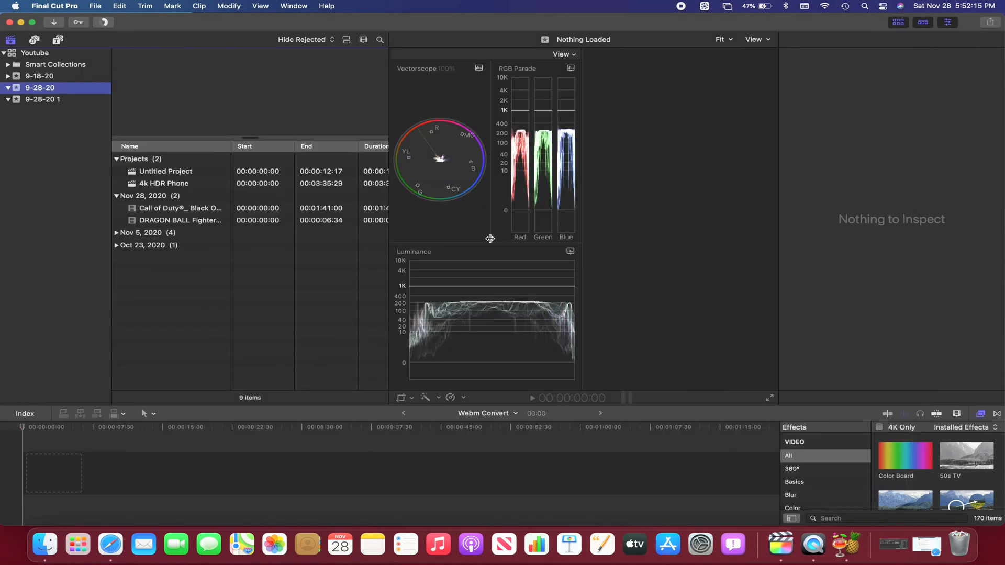
Place the clip in the Webm Convert timeline and confirm Rec. 2020 PQ in the Info inspector
left_click(181, 220)
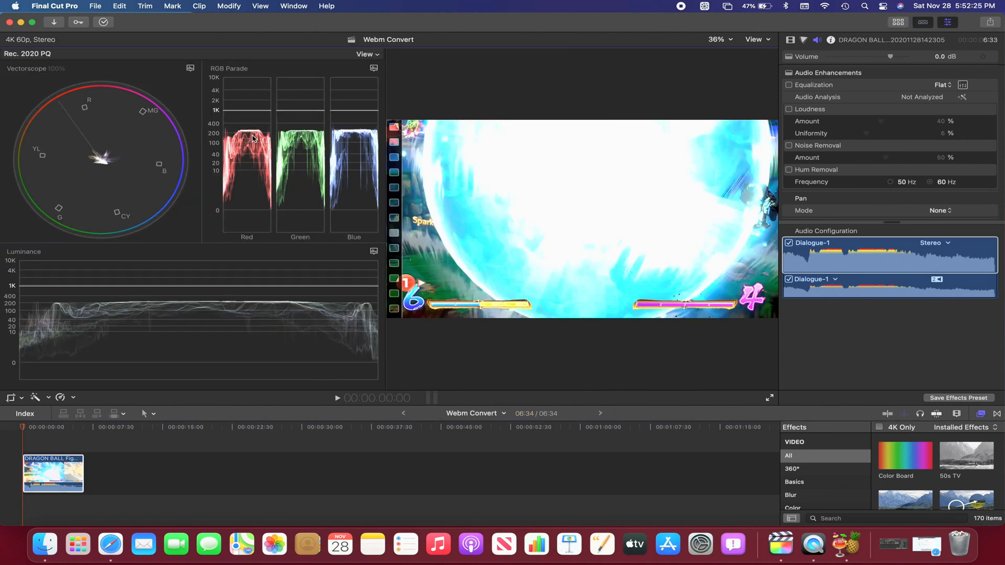
left_click(831, 40)
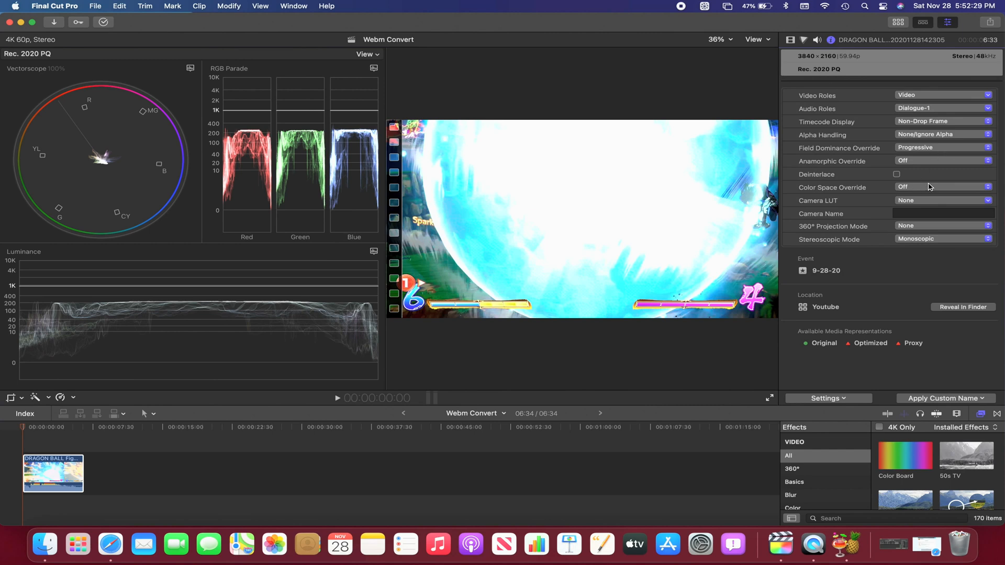
mouse_move(635, 255)
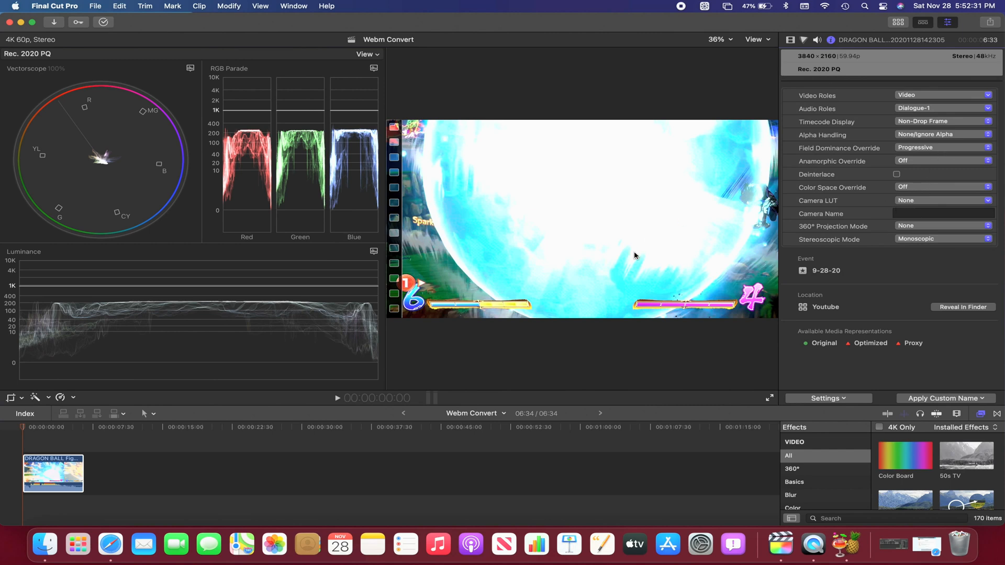